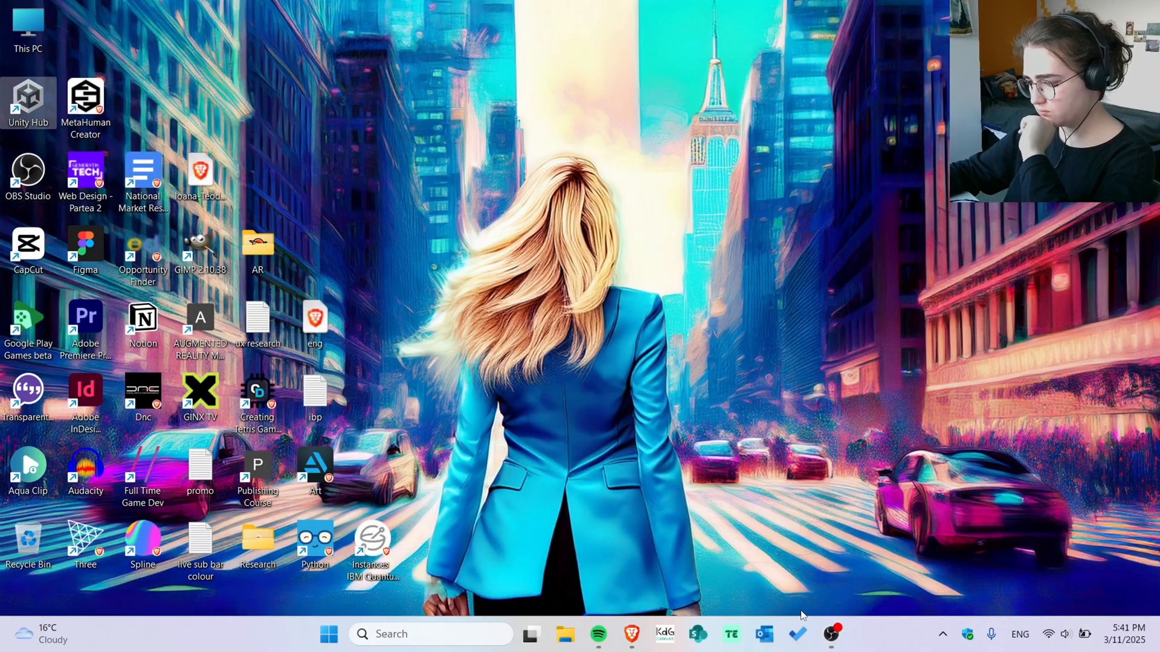
Step: Launch the Brave browser from the Windows taskbar
left_click(630, 635)
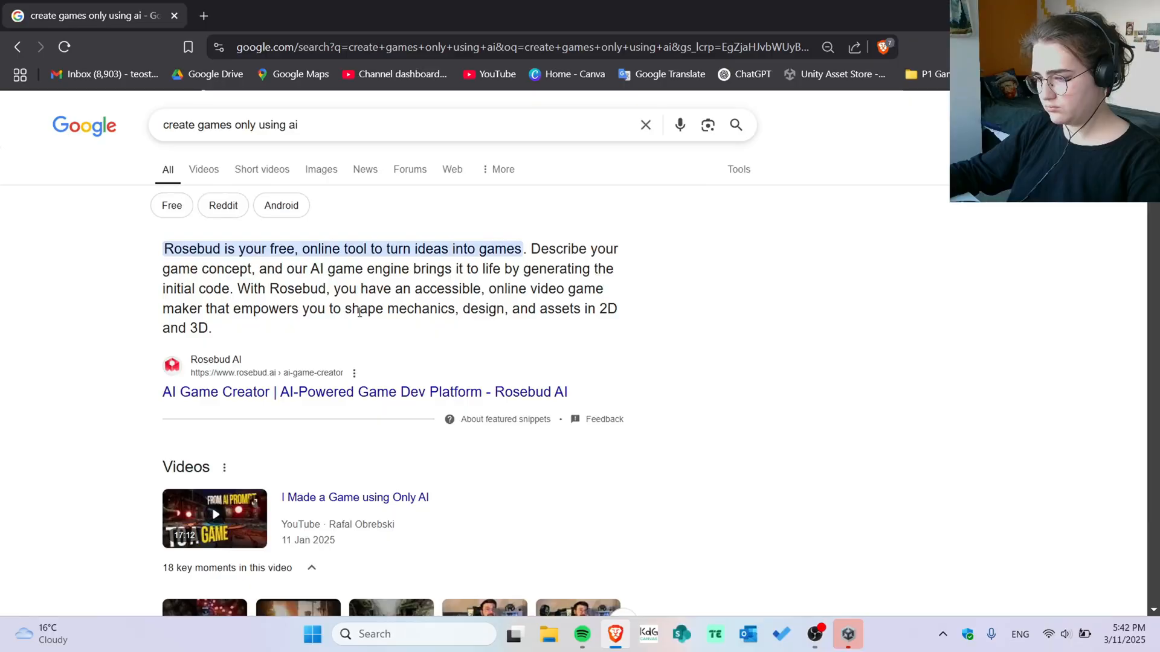
mouse_move(247, 345)
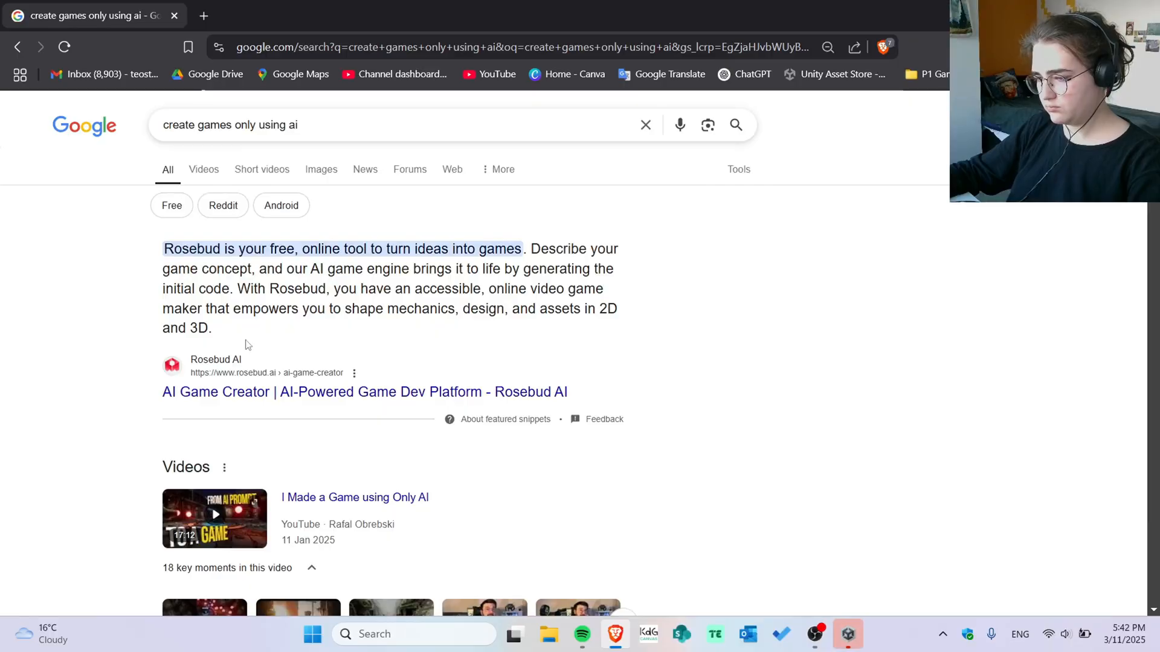
Step: Open the Rosebud AI game creator site from the Google results
left_click(365, 392)
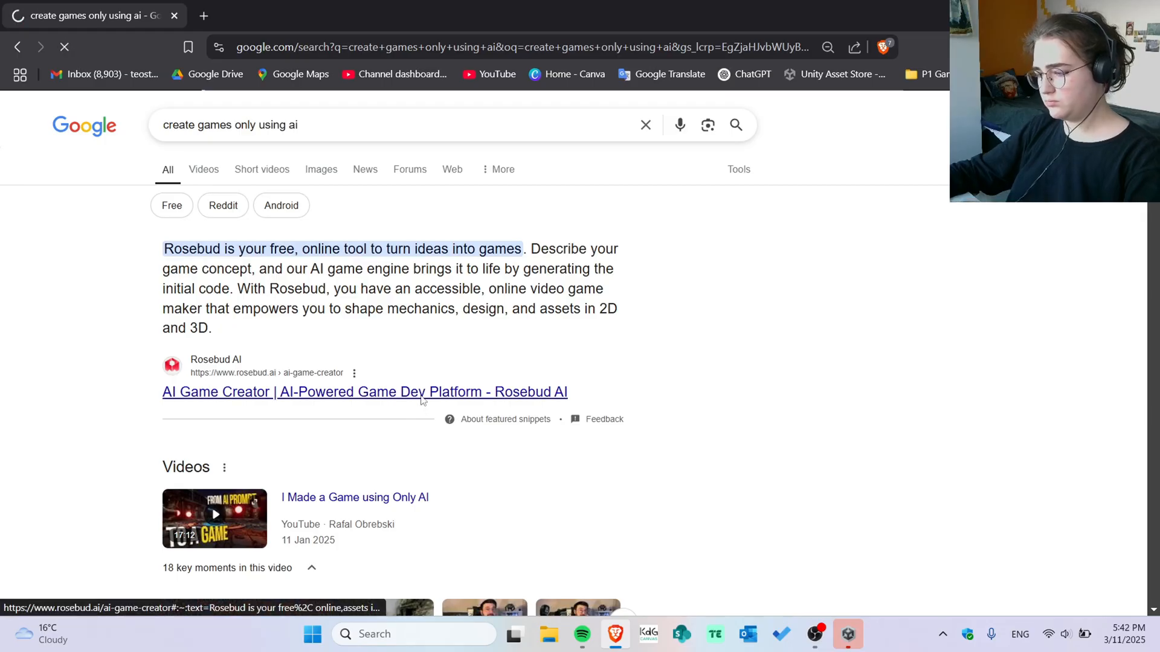
Step: Reach the Rosebud Create page and browse the Trending community games grid
left_click(365, 392)
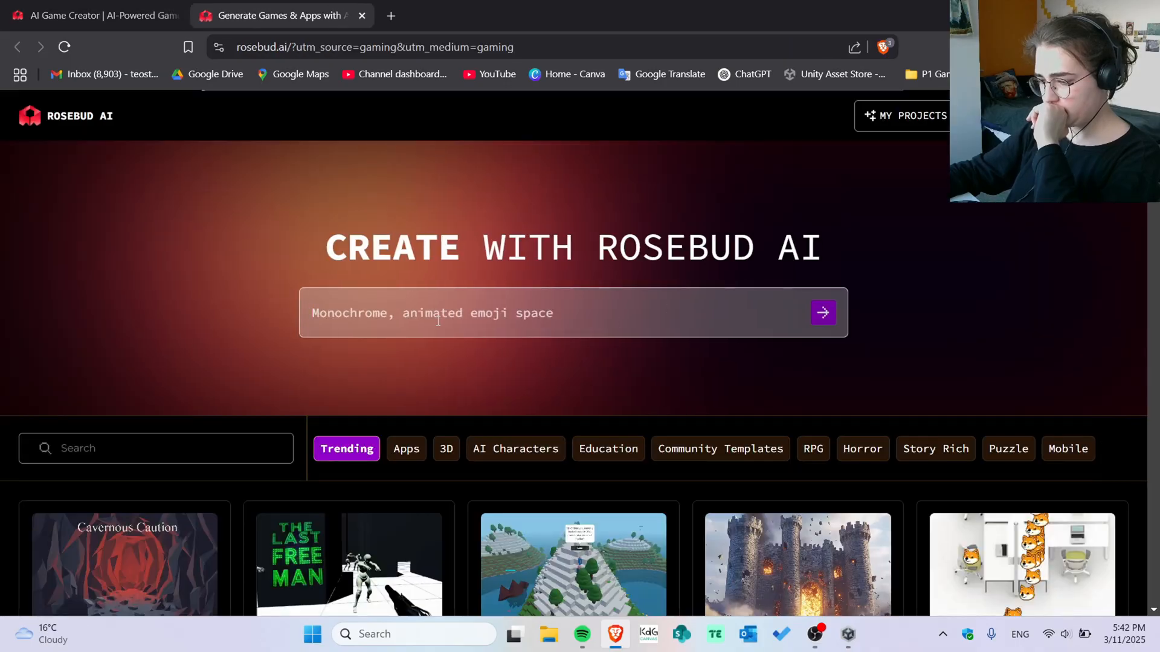
left_click(348, 334)
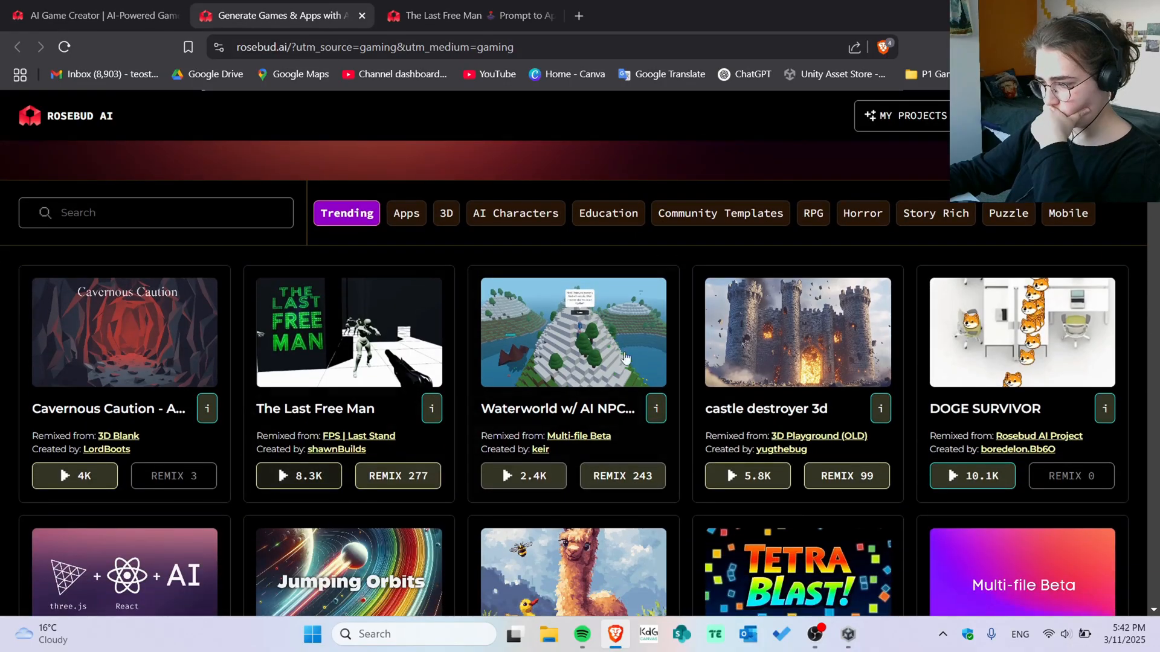
left_click(572, 331)
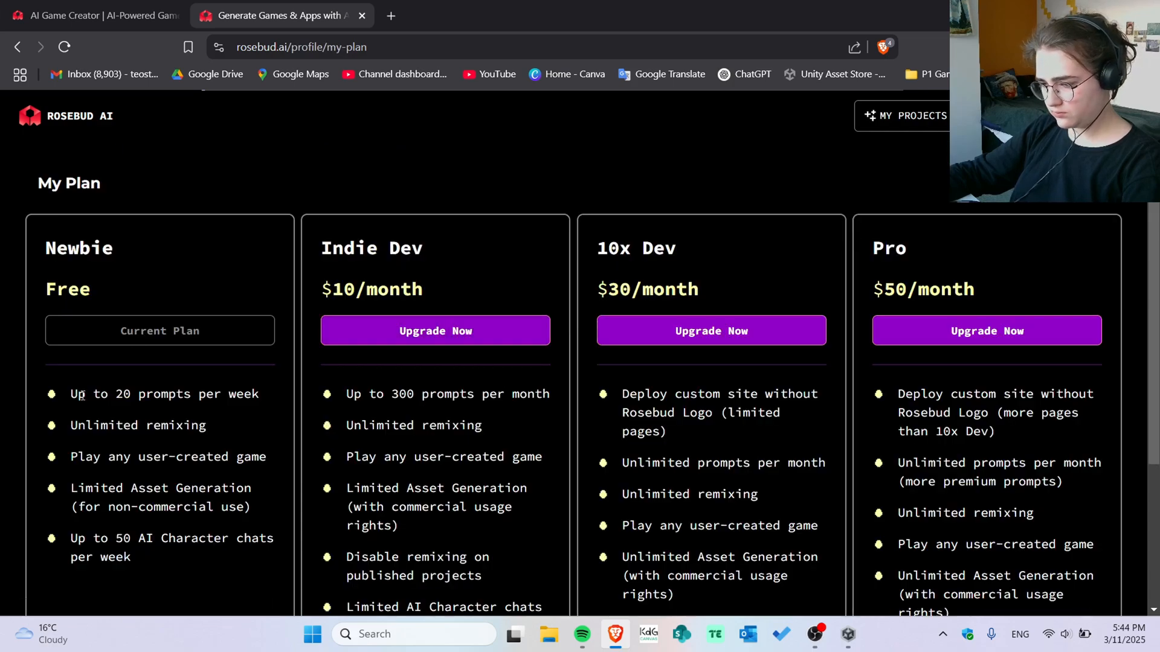
mouse_move(266, 414)
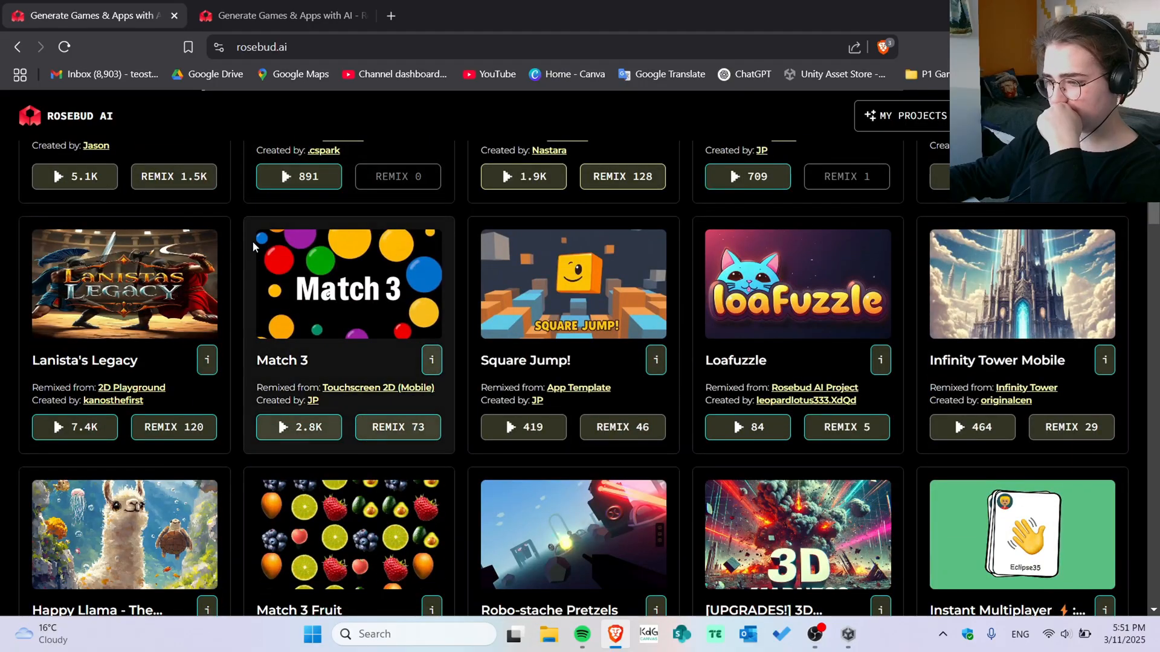
Step: Open Happy Llama – The Shimmering Sea and continue through its tutorial to the 'ready to dive' prompt
left_click(124, 534)
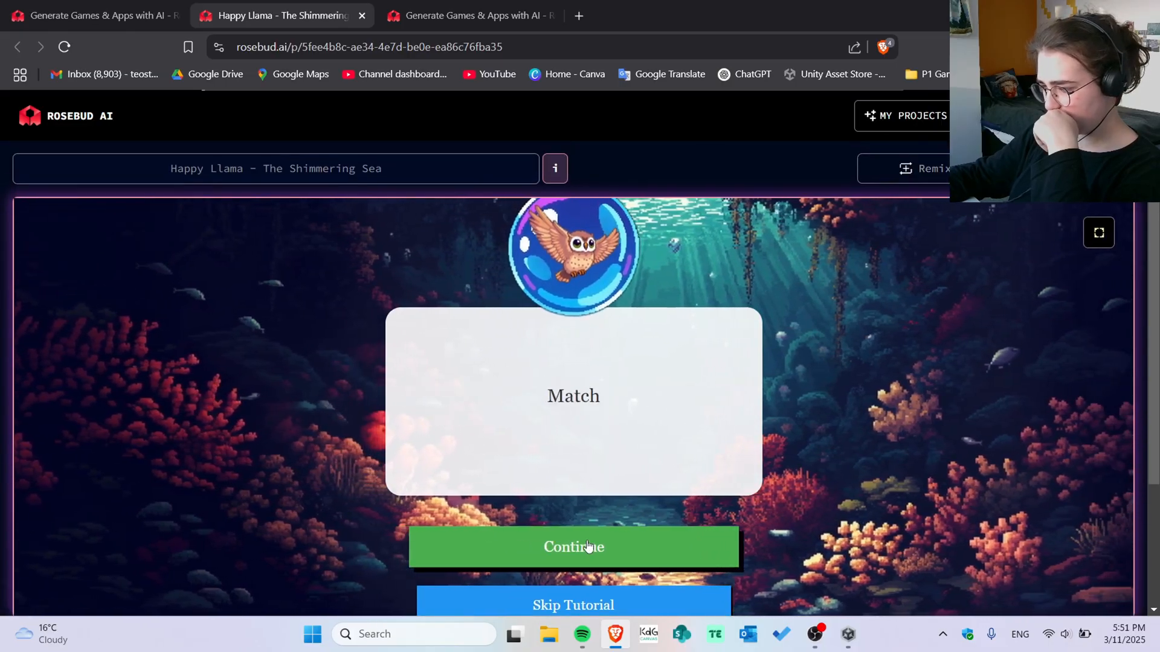
left_click(573, 546)
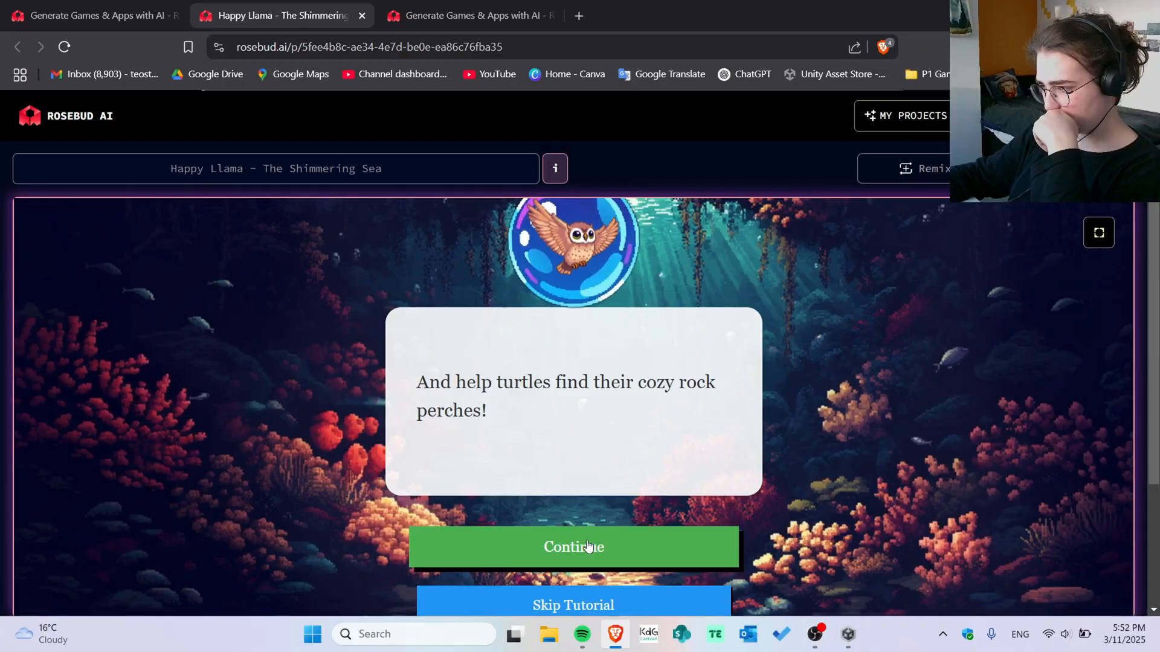
left_click(572, 546)
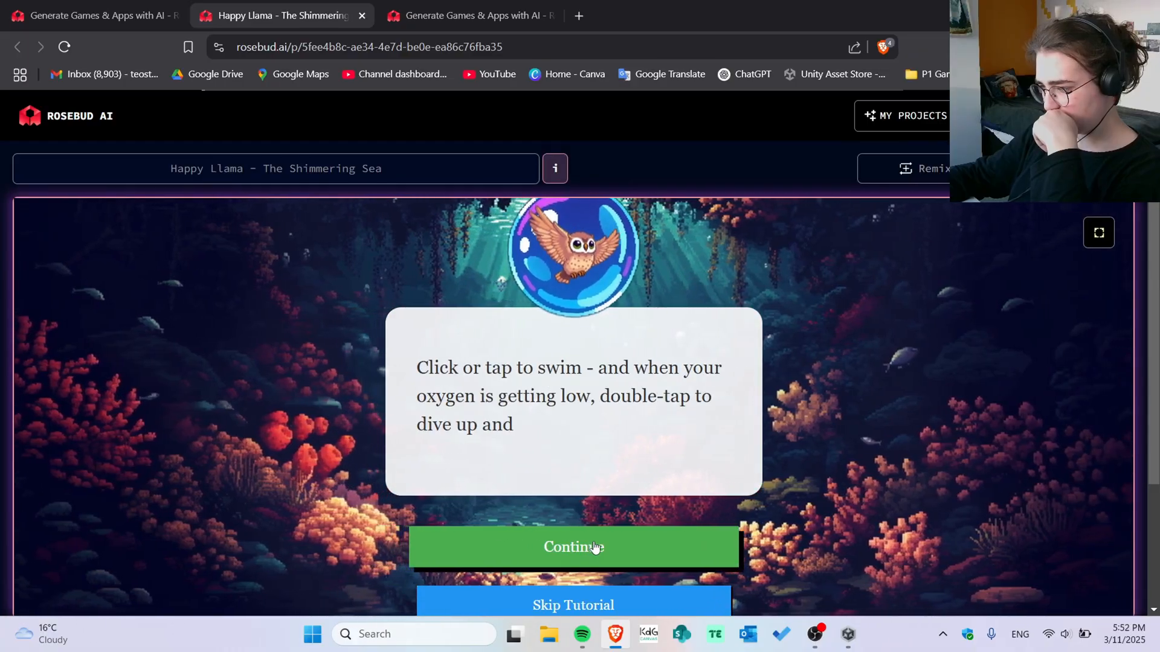
left_click(573, 546)
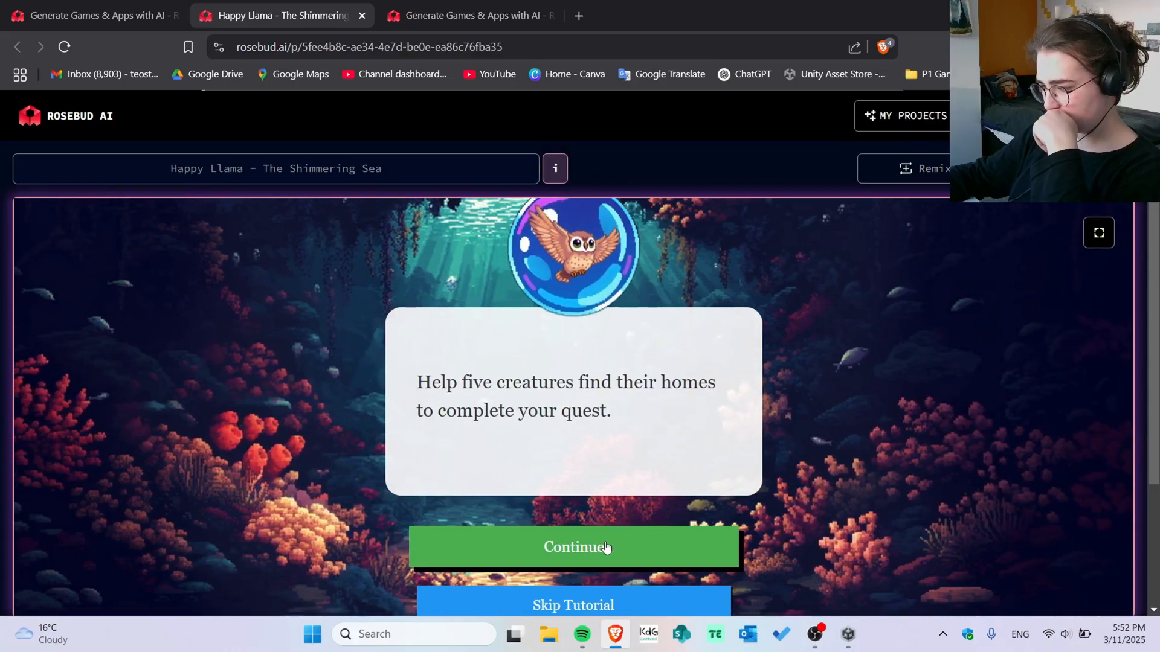
left_click(572, 546)
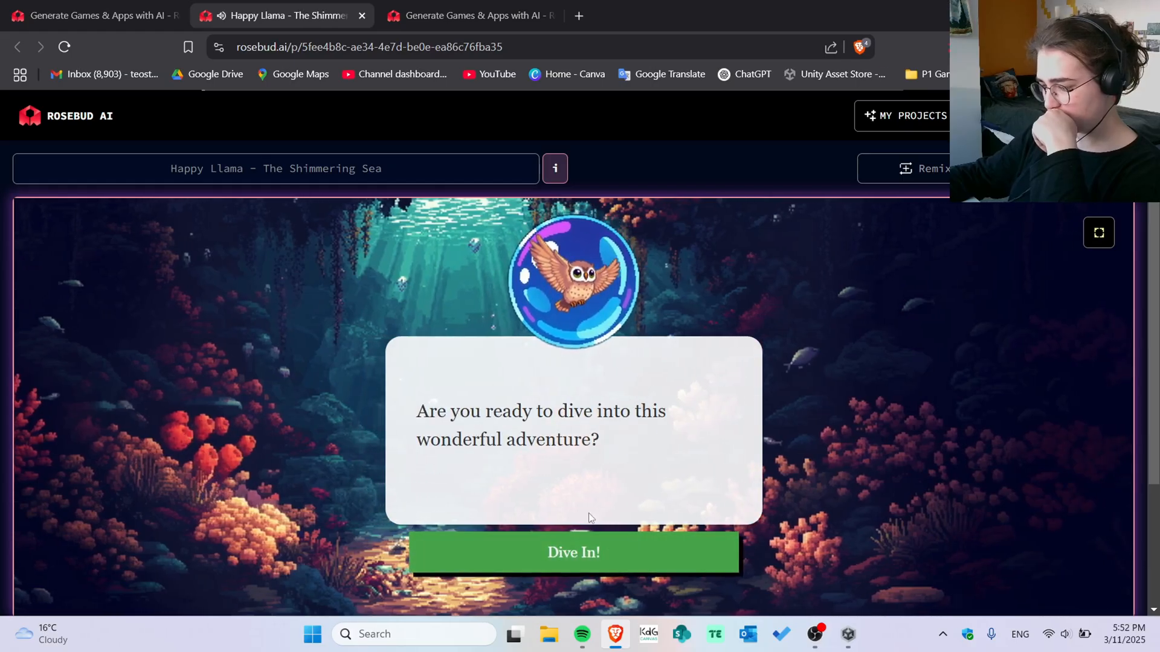
Step: Dive in to start Happy Llama's 3D gameplay and make the llama swim
left_click(573, 552)
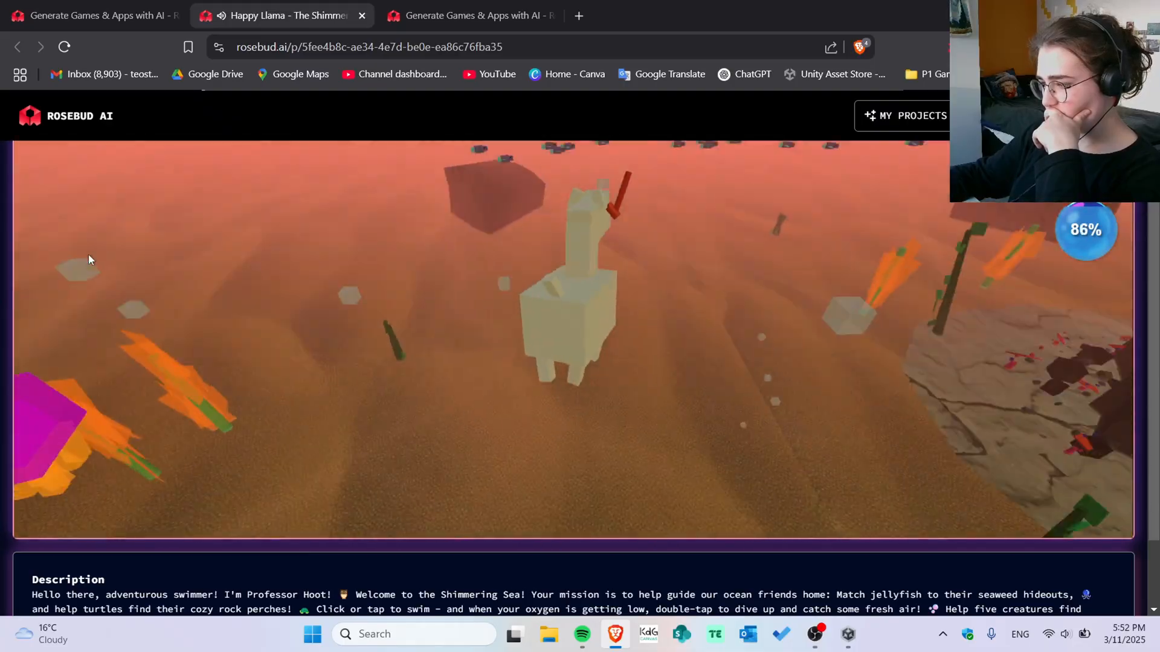
left_click(88, 15)
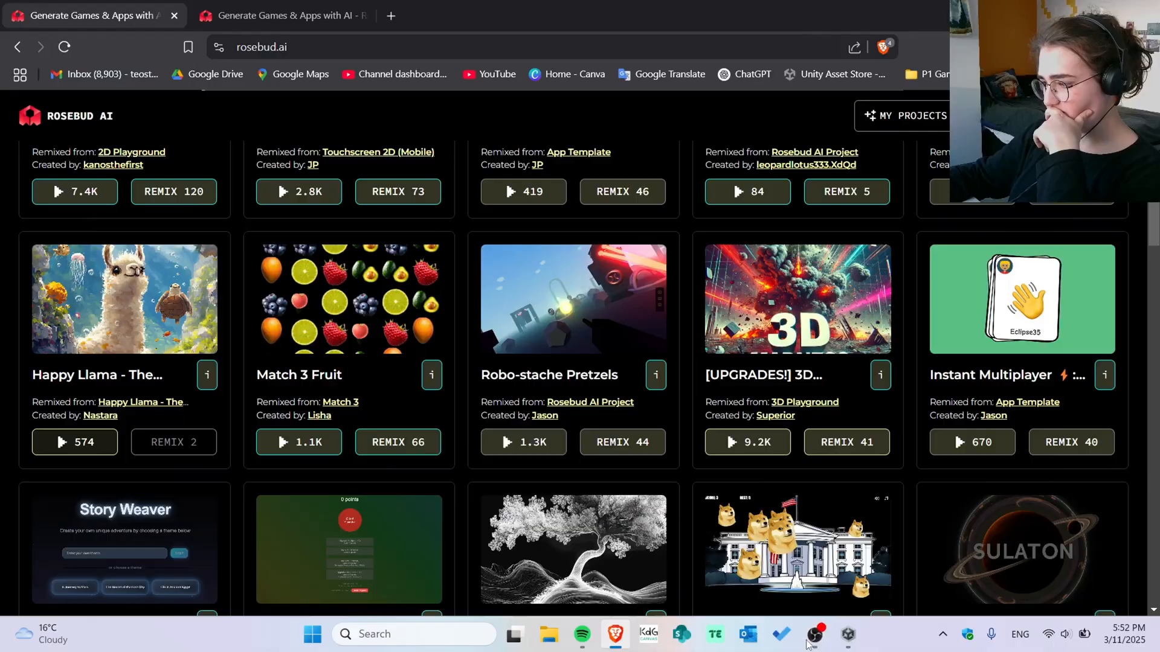
Step: Scroll the Rosebud home page back to the 'Create with Rosebud AI' prompt field
scroll("down", 3)
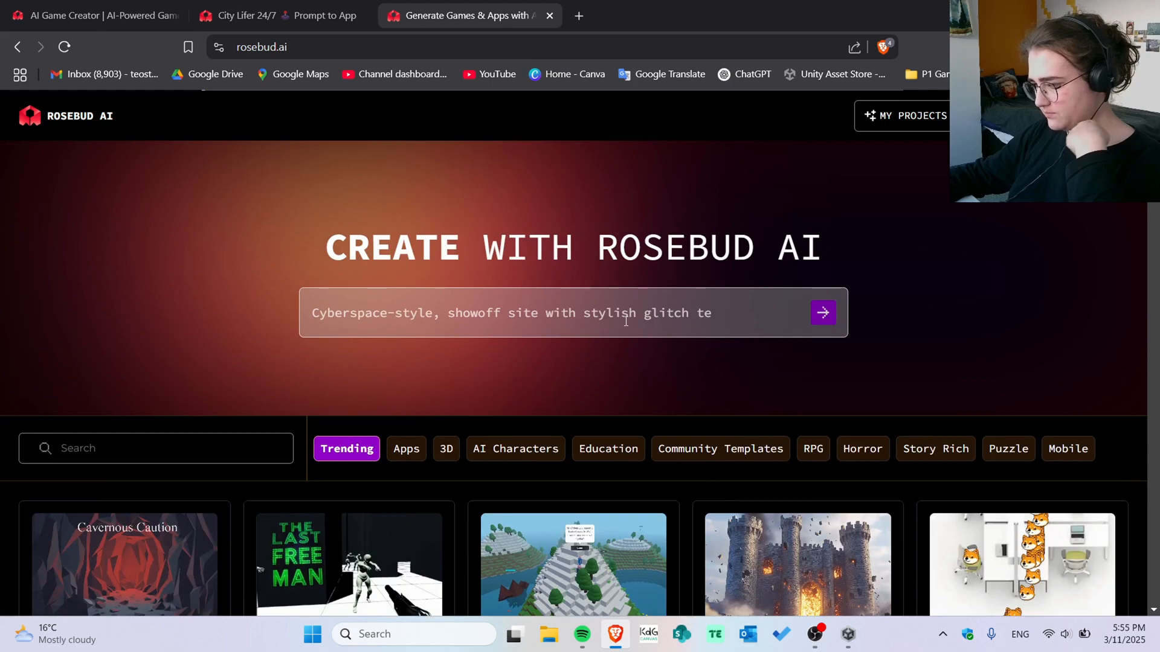
Step: Submit the prompt 'i want you to create a game just like the classic angry birds'
type("i want yo")
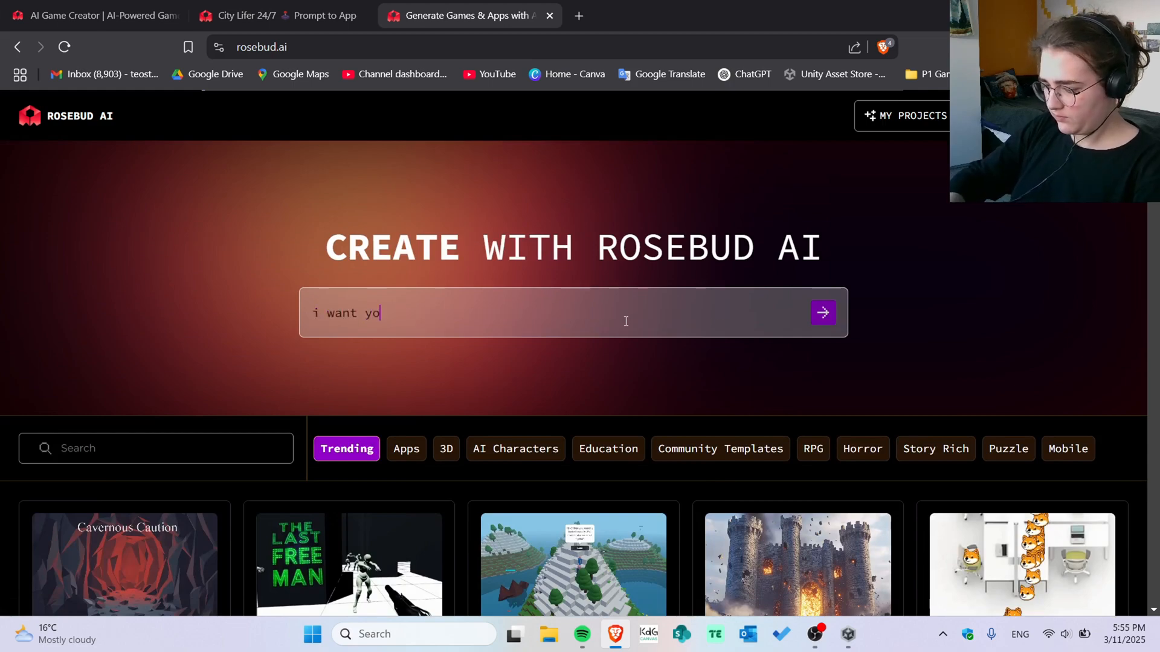
type("u to create a game just like the classic angry b")
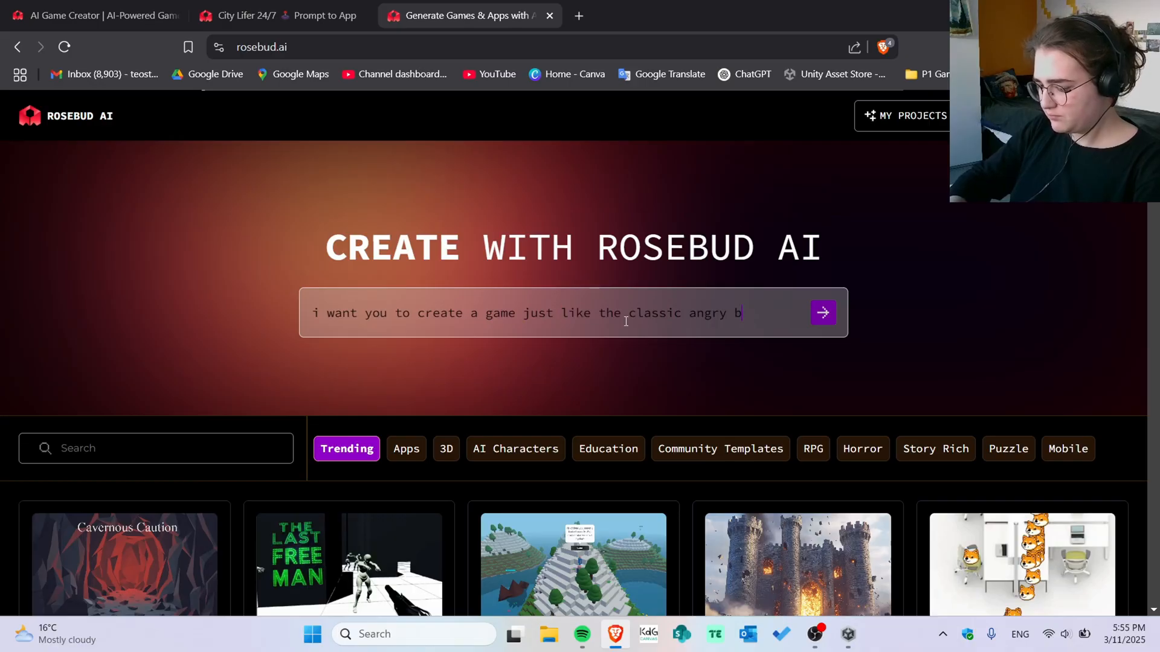
type("irds")
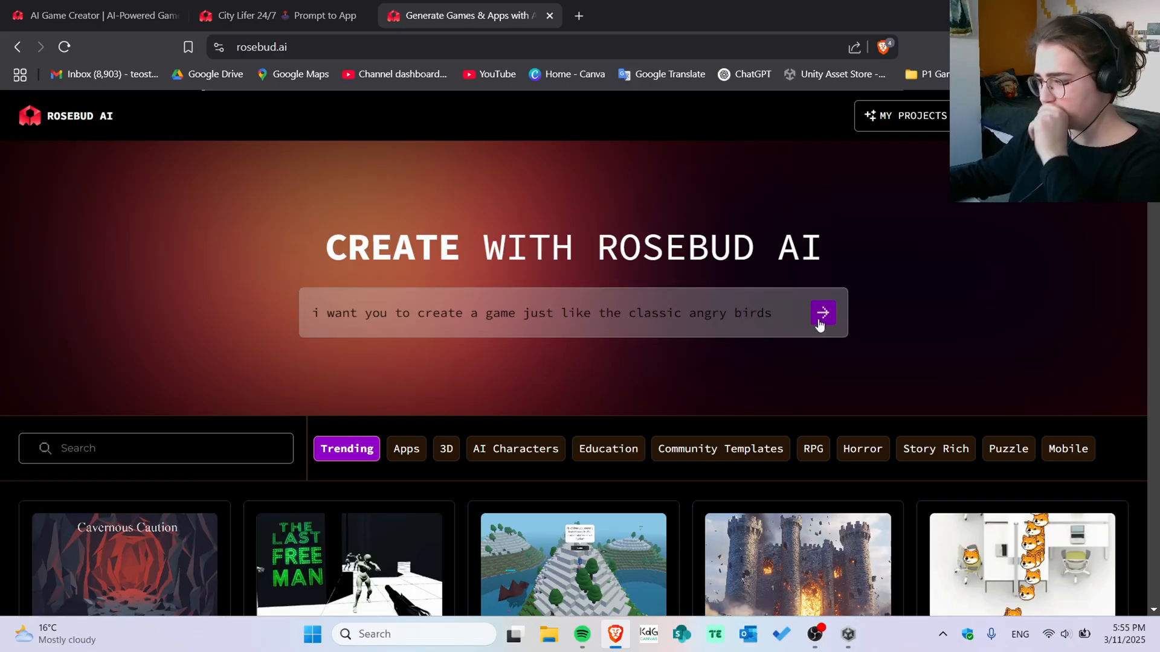
left_click(822, 312)
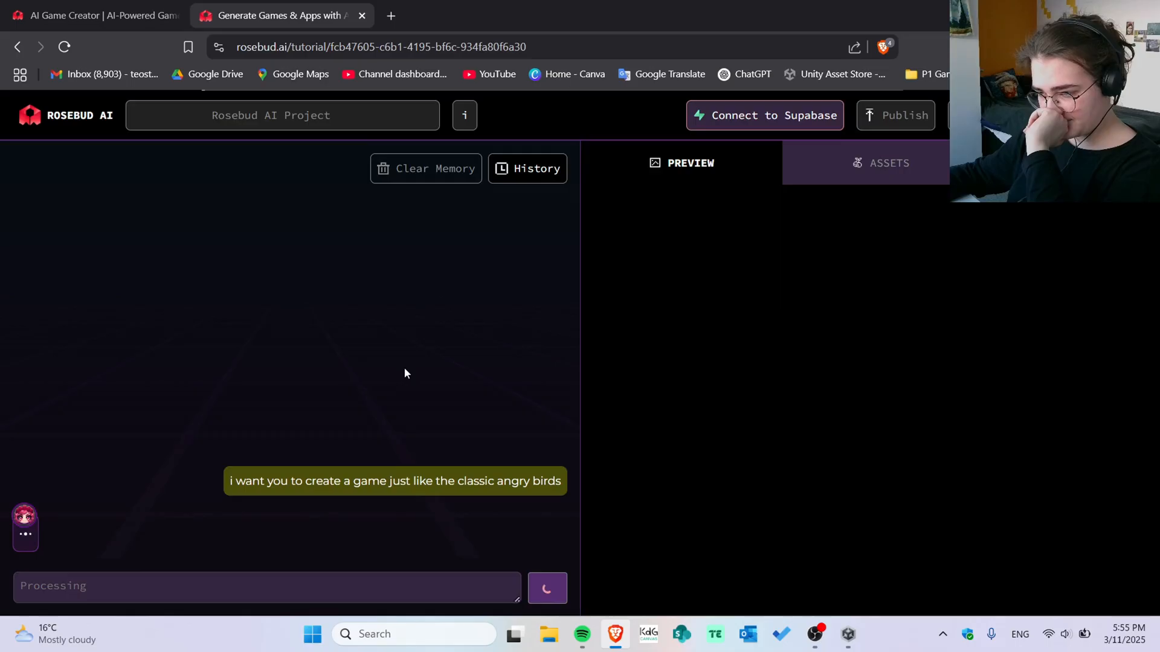
mouse_move(813, 222)
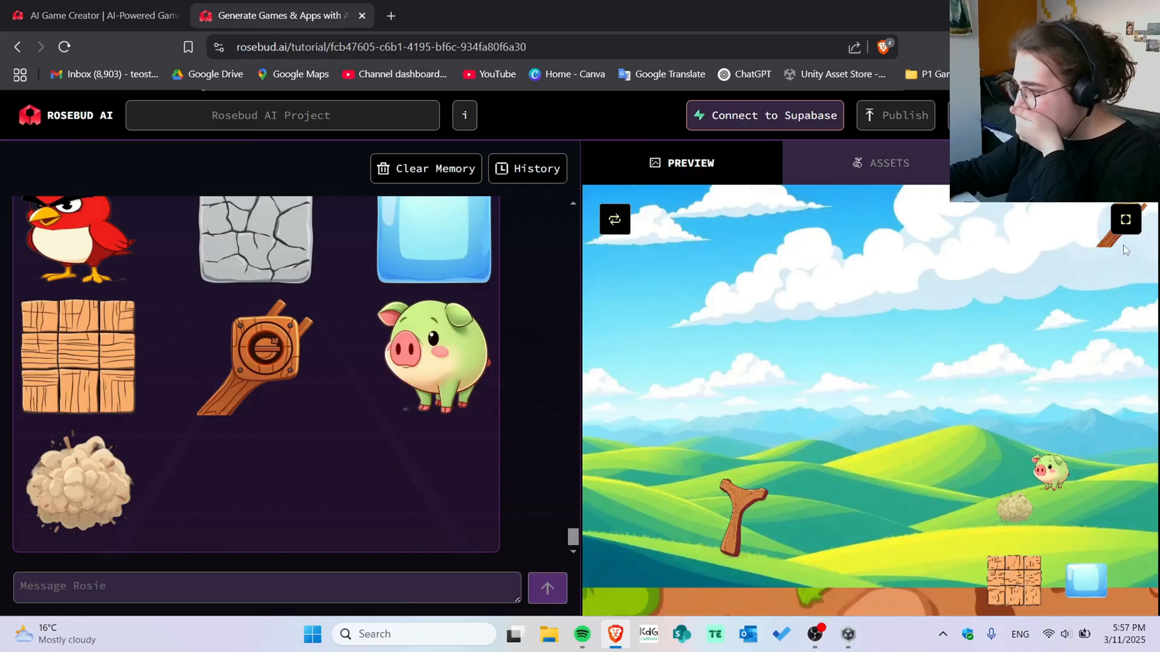
Step: Test-play the slingshot game full screen, flinging the red bird at the pig's structure
left_click(1123, 219)
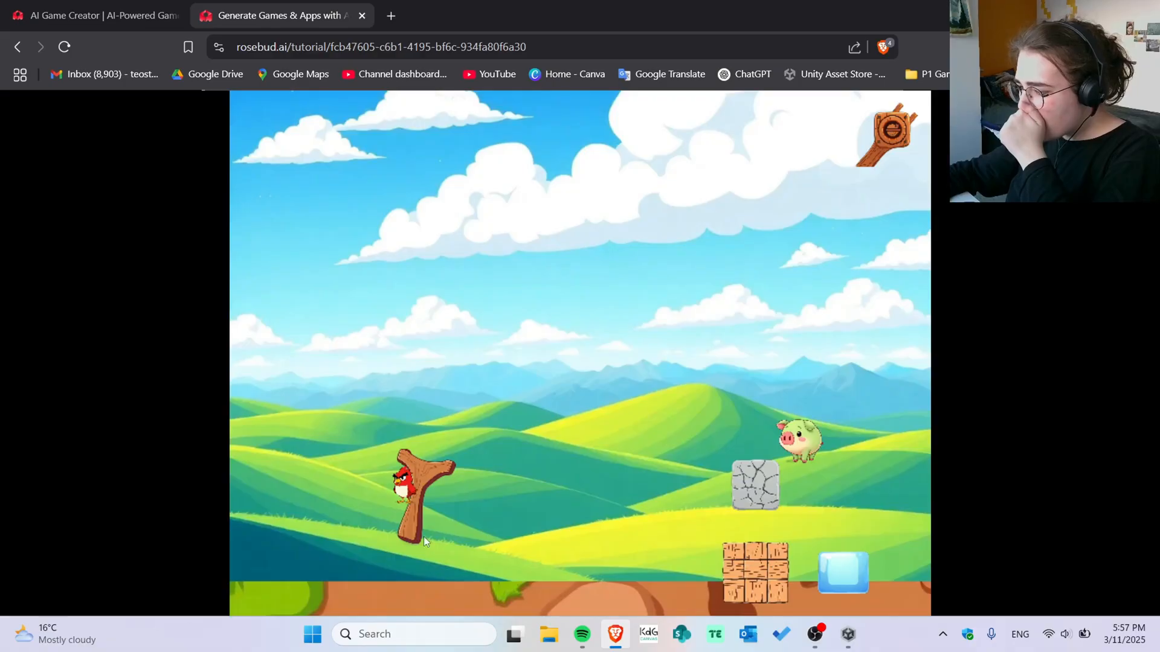
left_click_drag(418, 496, 278, 518)
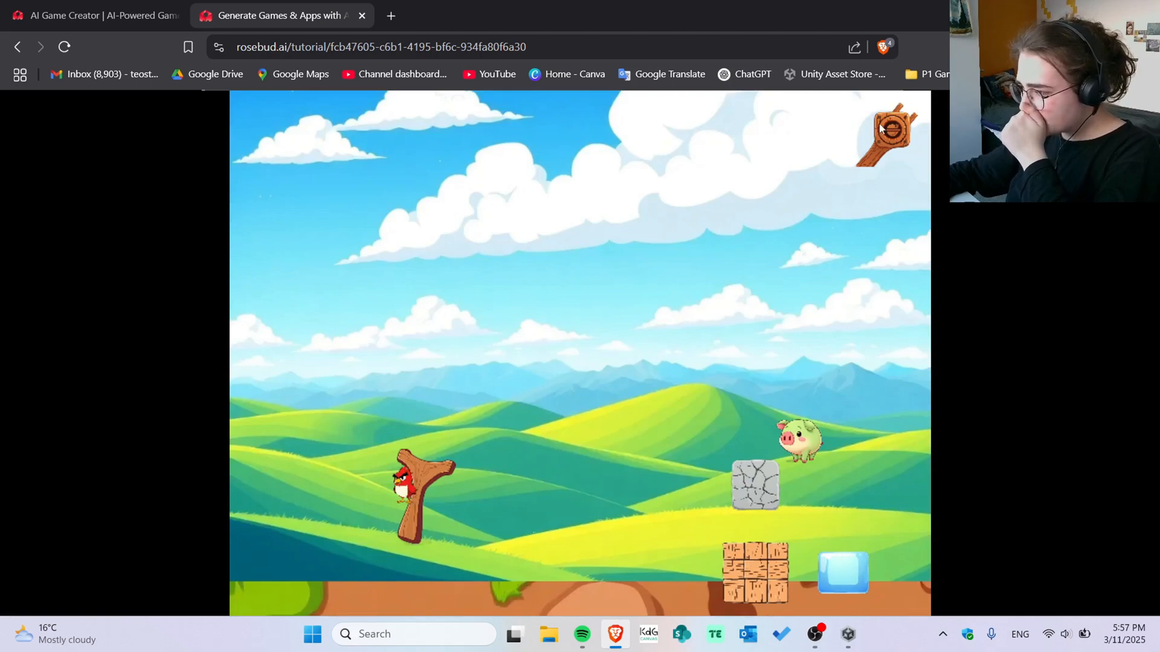
left_click_drag(411, 484, 296, 558)
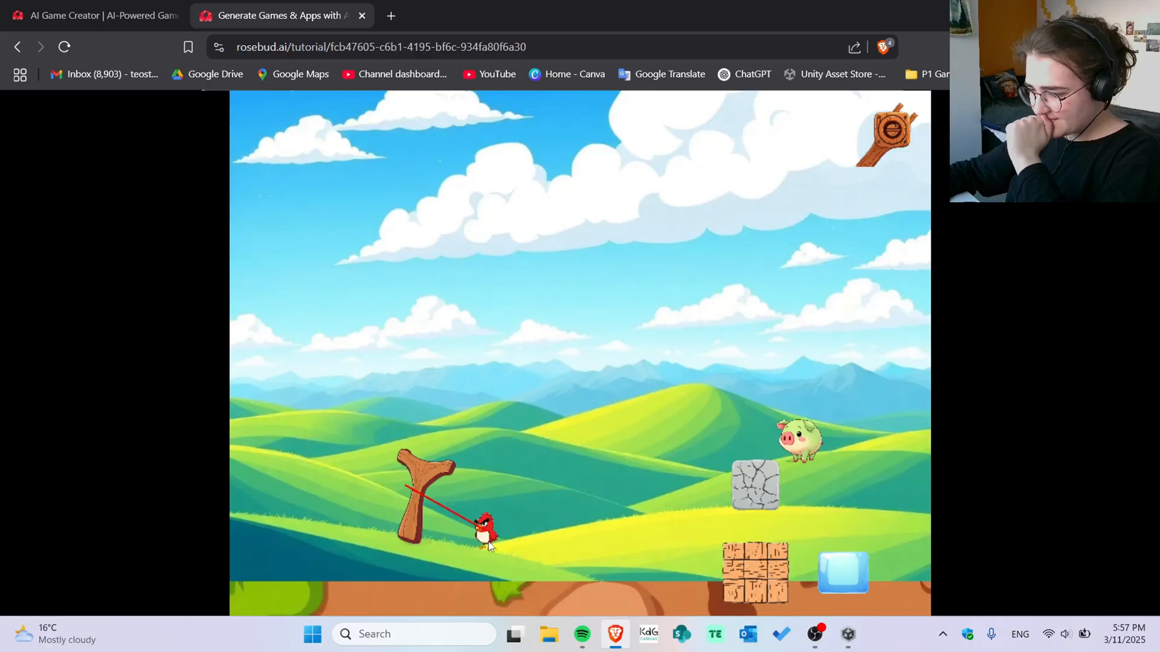
left_click_drag(484, 530, 296, 562)
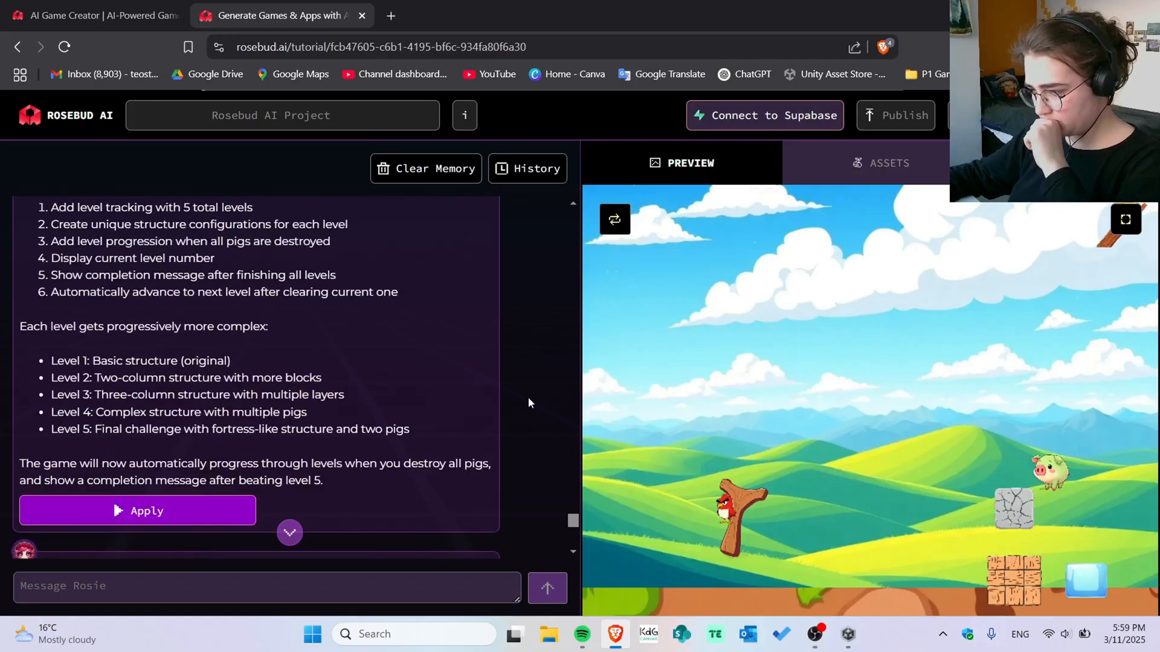
Step: Apply Rosie's five-level progression changes and return to the game preview
left_click(1125, 218)
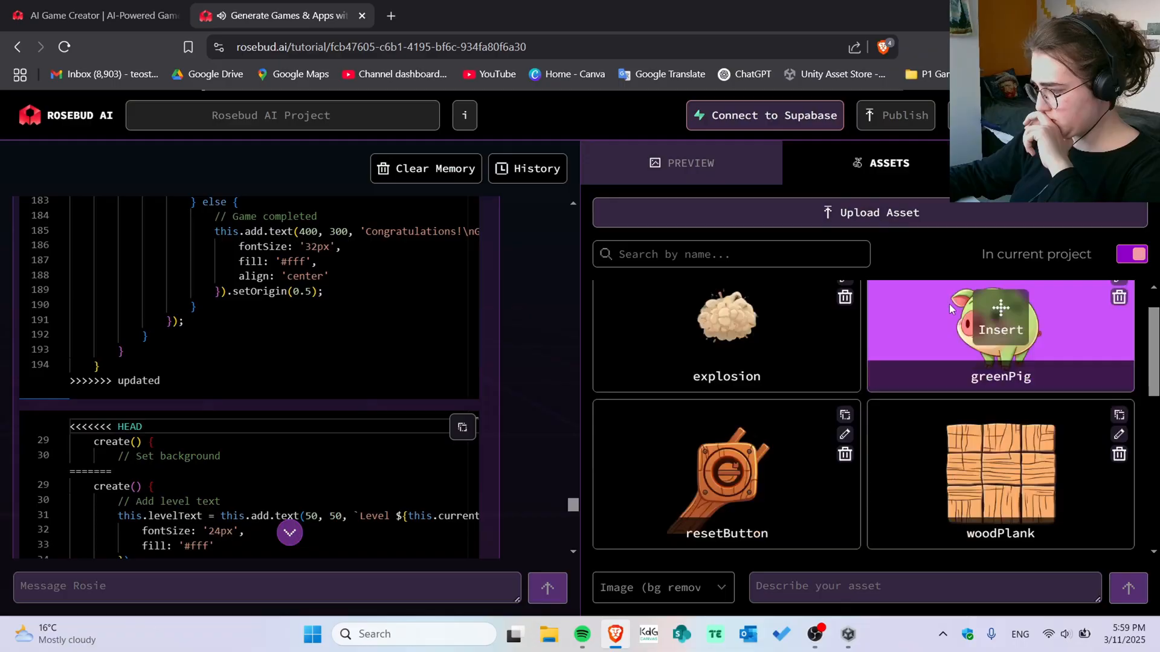
left_click(690, 163)
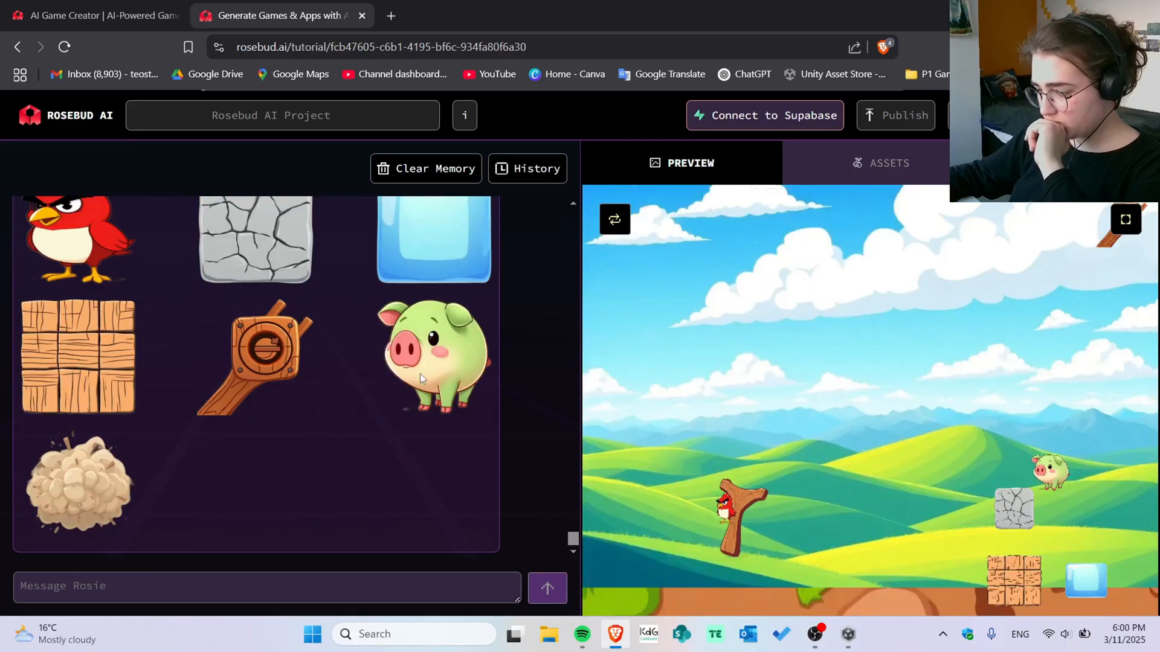
Step: Play the updated slingshot game full screen and launch the red bird
left_click(1124, 219)
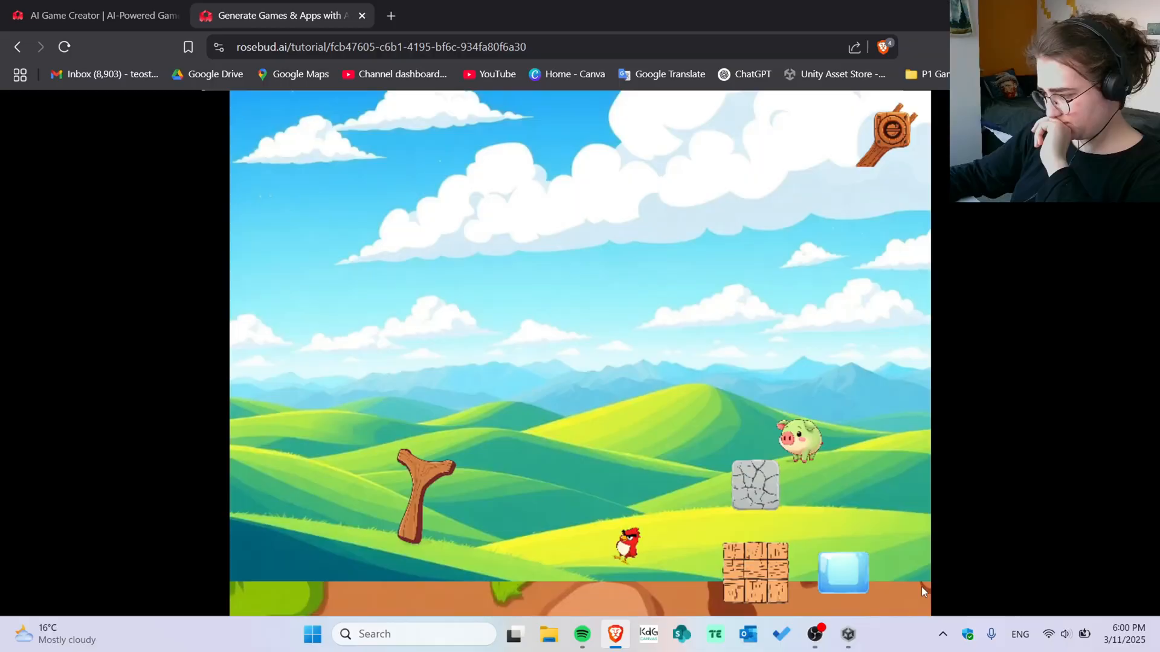